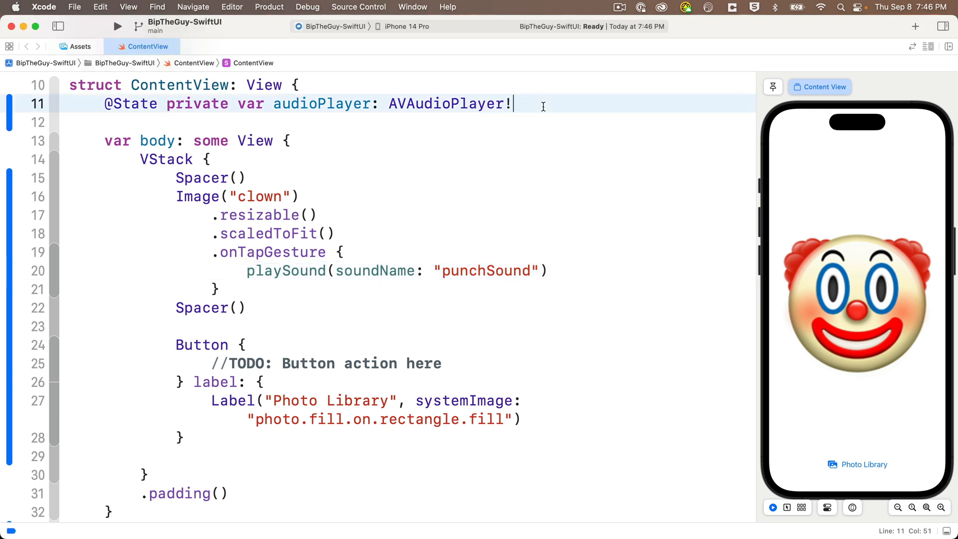
text(@St)
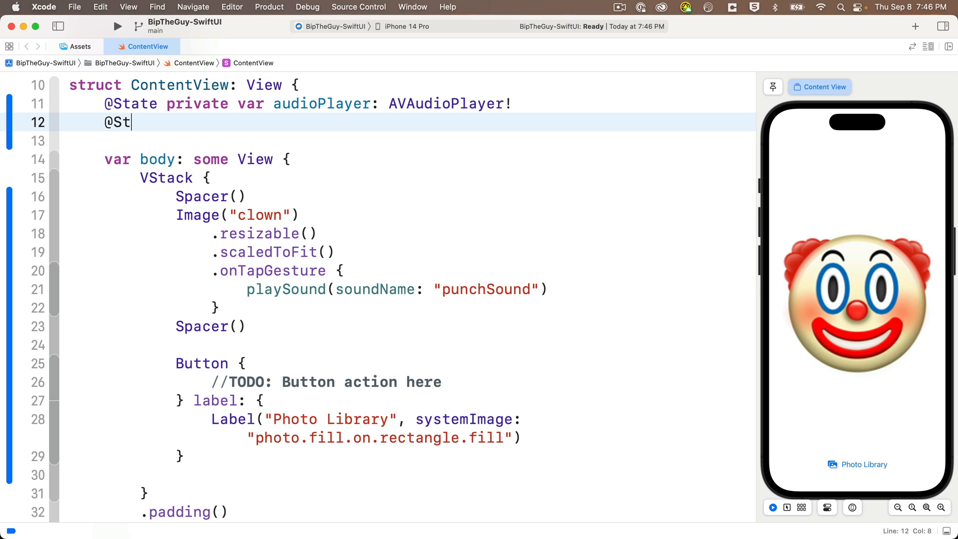
text(ate private var sc)
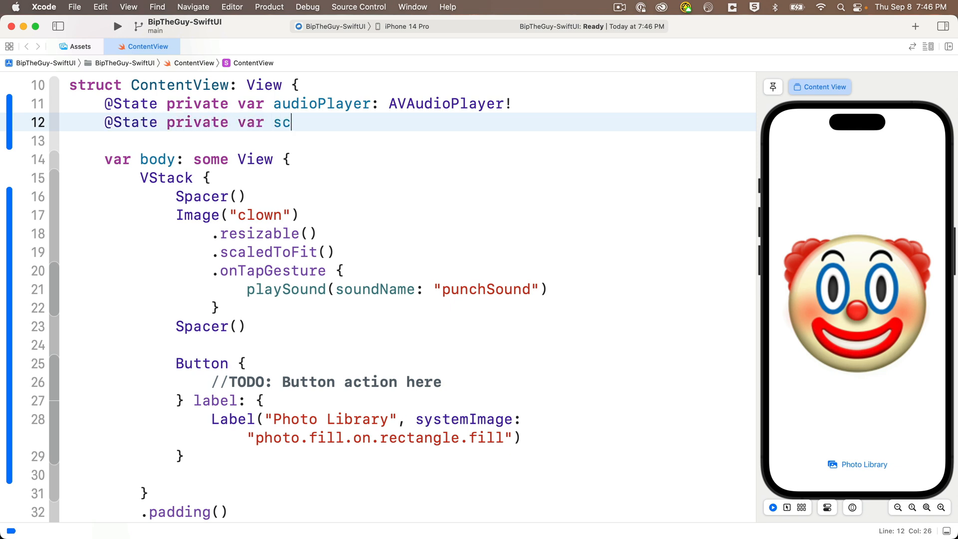
text(ale = 1.0)
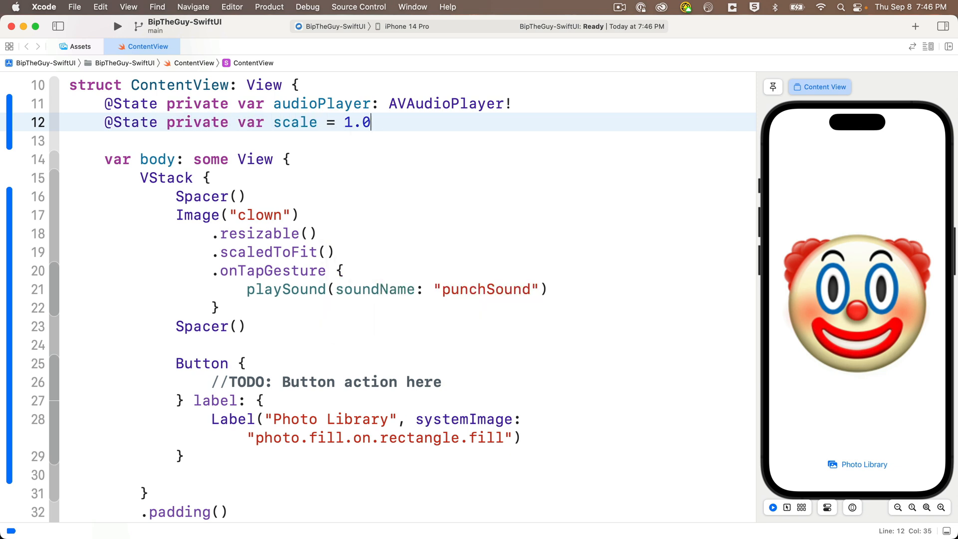
text(// 100% scale, or original size)
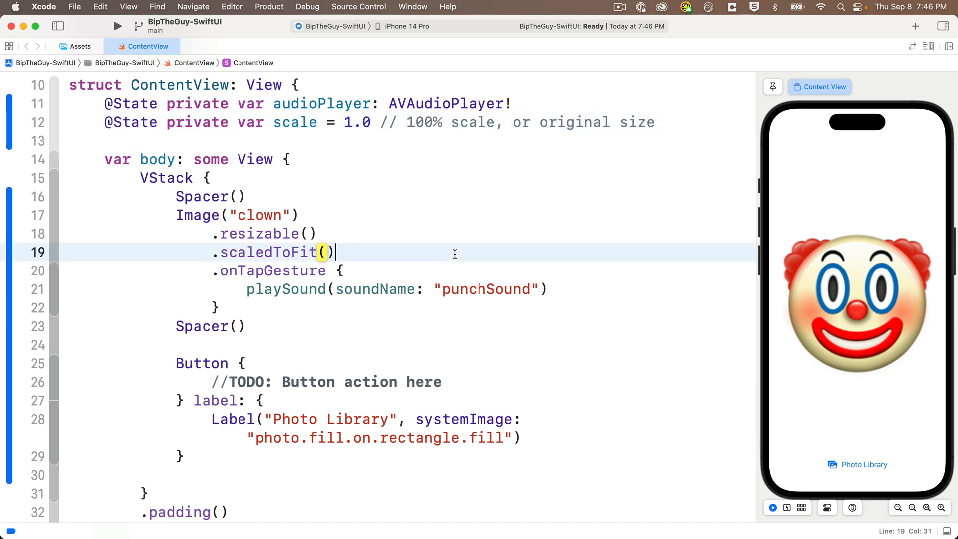
Step: Add .scaleEffect(scale) to the clown image below scaledToFit
text(.scale)
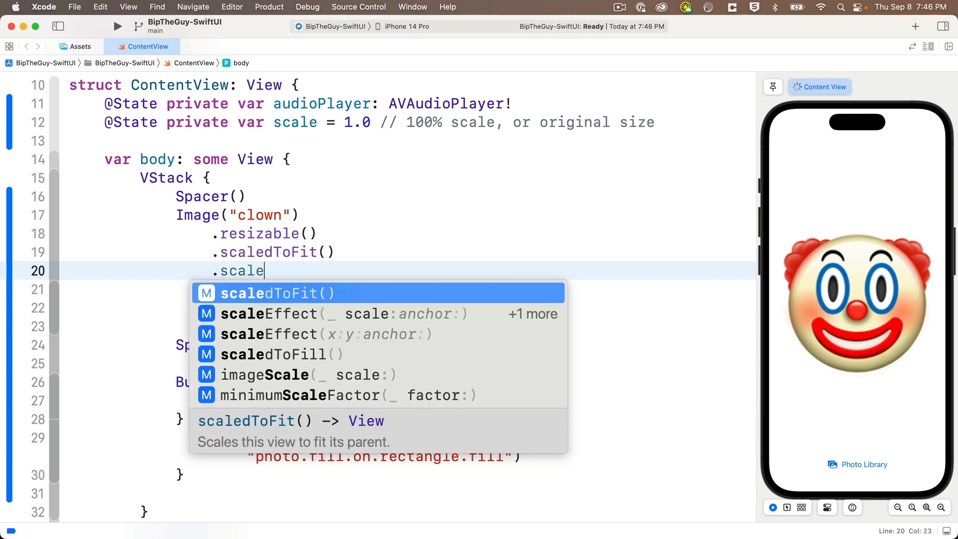
text(Effect(scale)
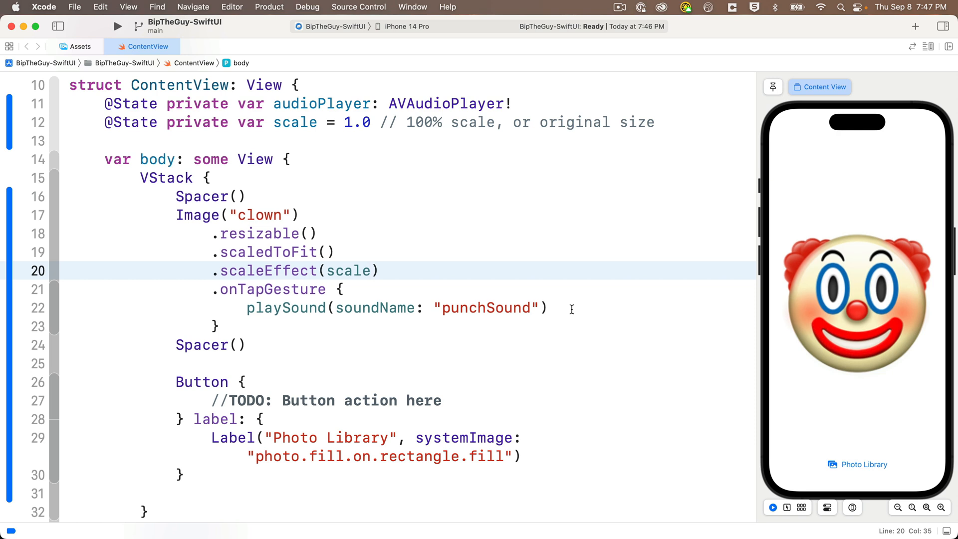
mouse_move(575, 301)
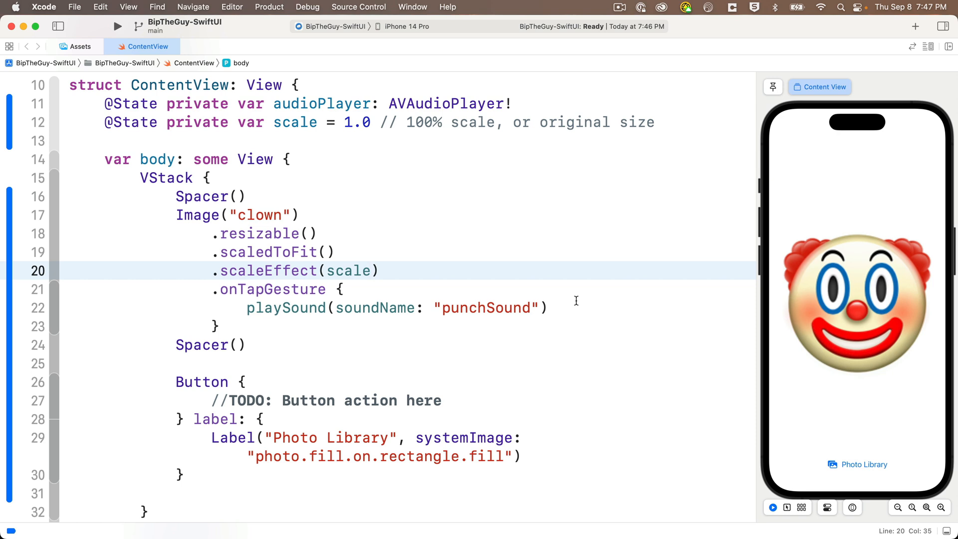
Step: Add 'scale = scale + 0.1 // Increase scale by 10%' to onTapGesture and test it in the preview
text(scale)
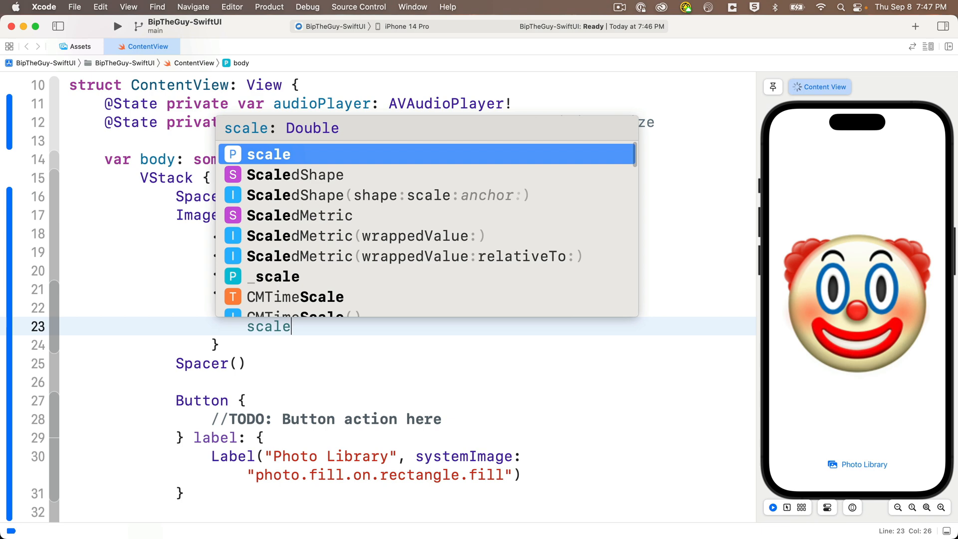
text(= scale + 0)
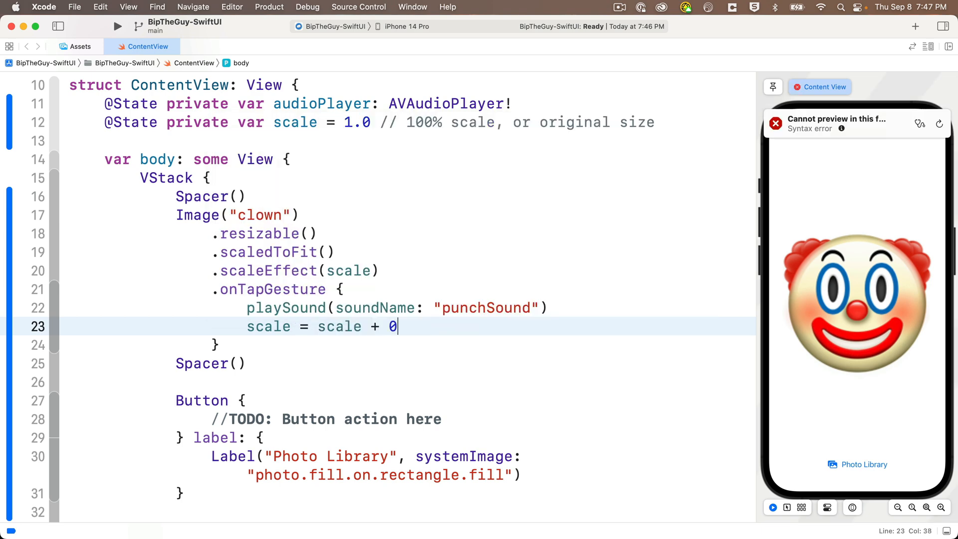
text(.1)
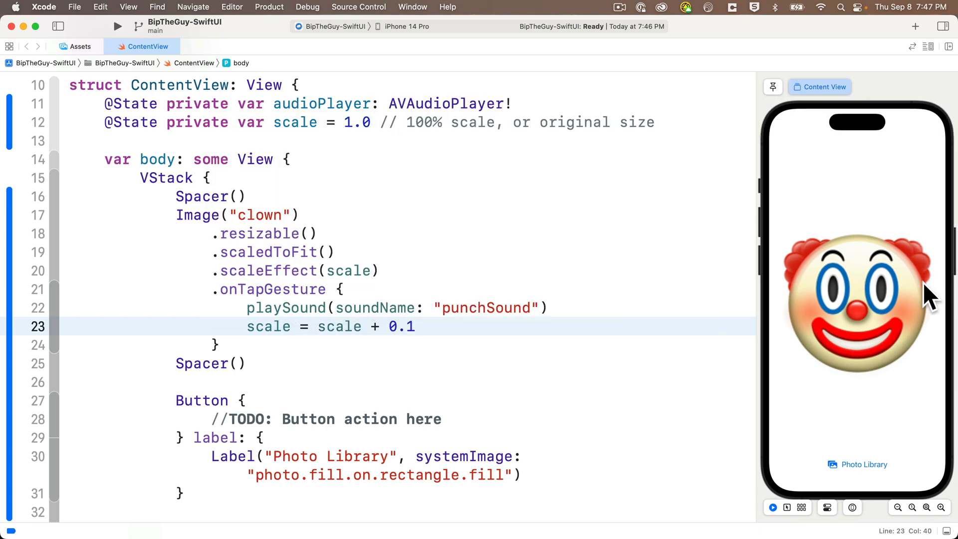
text(// Increase)
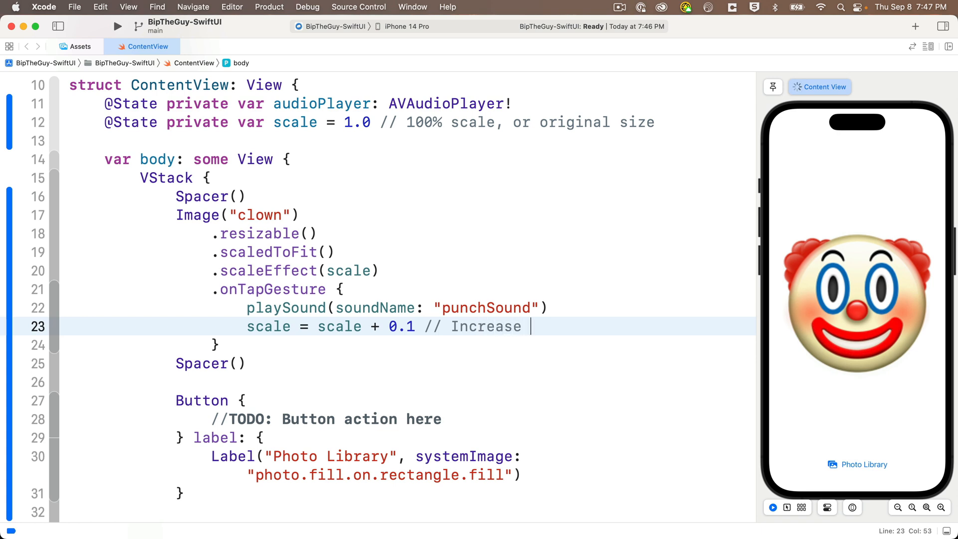
text(scale by 10%)
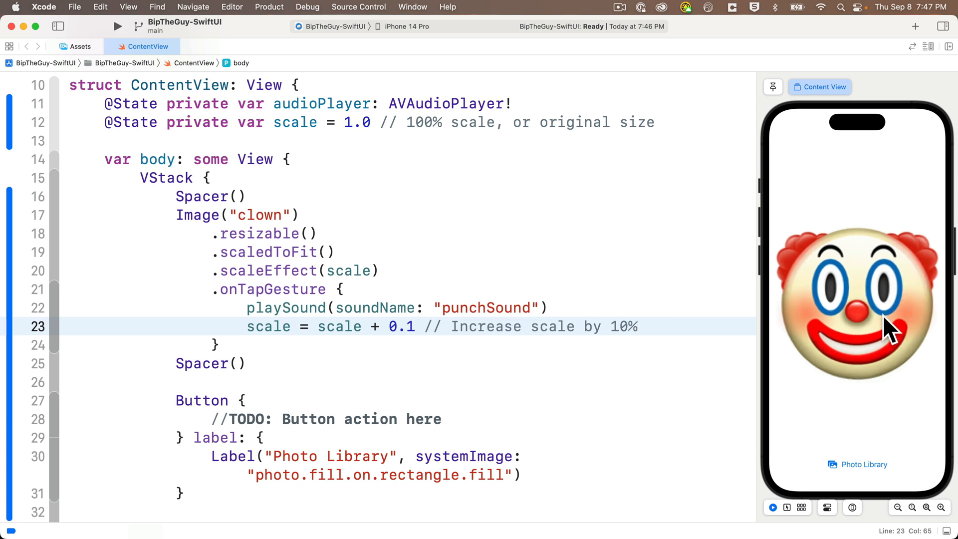
click(856, 299)
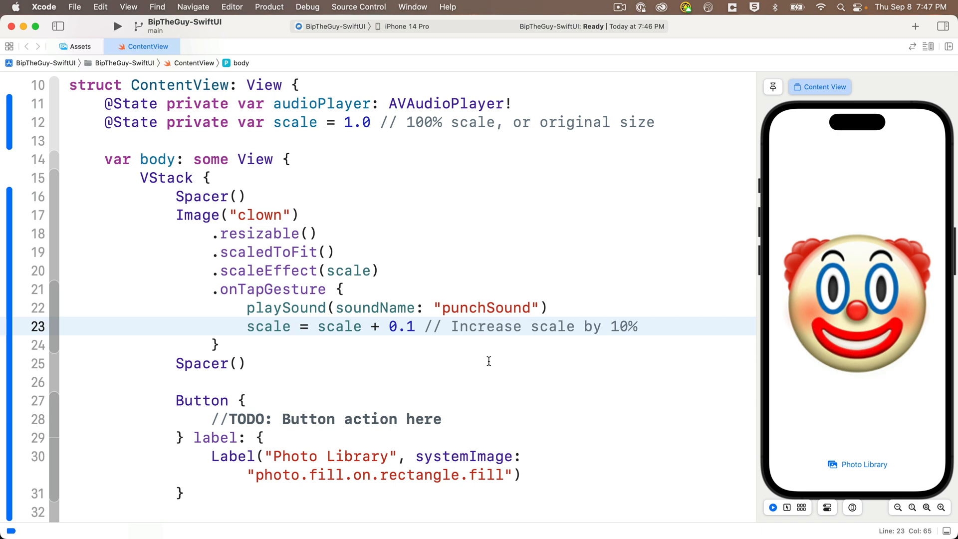
mouse_move(452, 354)
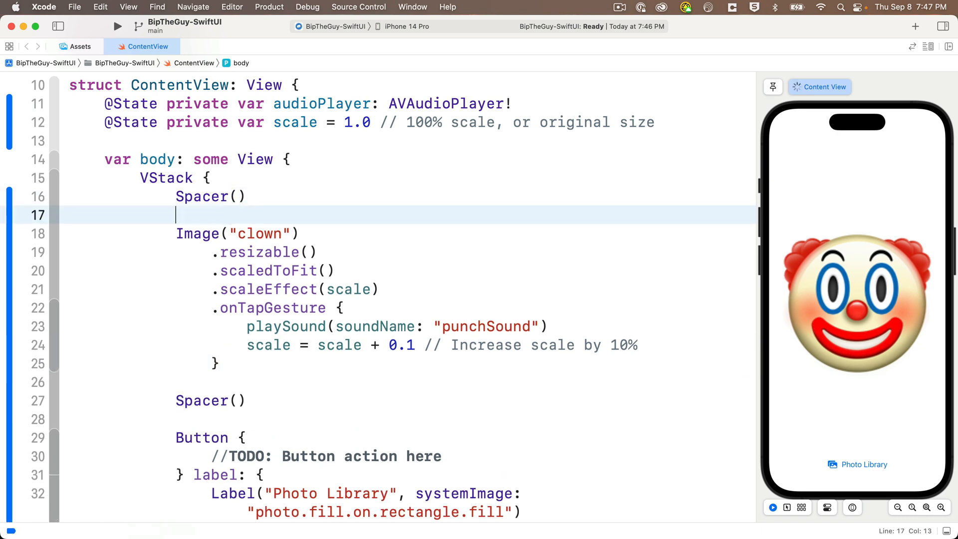
Step: Add .animation(.default, value: scale) on a new line after the onTapGesture closure
click(232, 364)
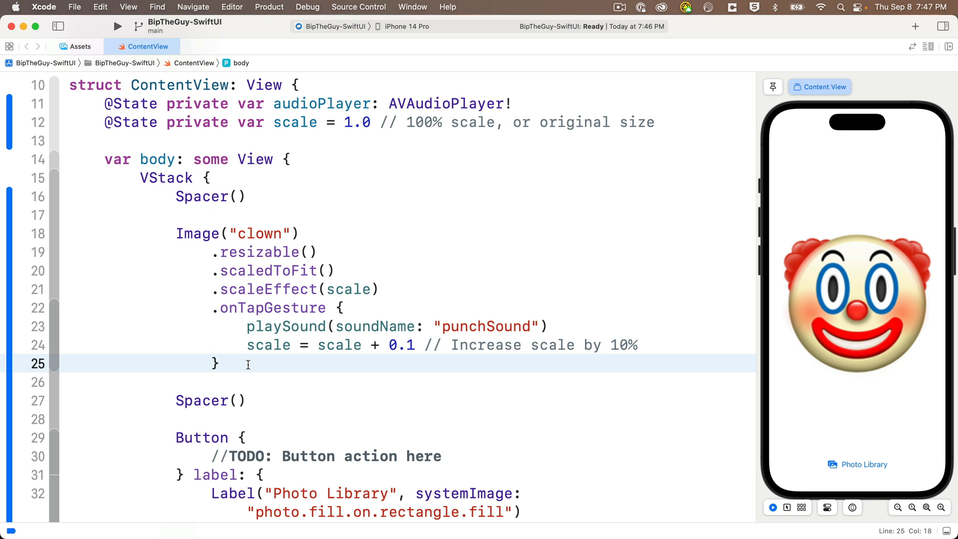
key(return)
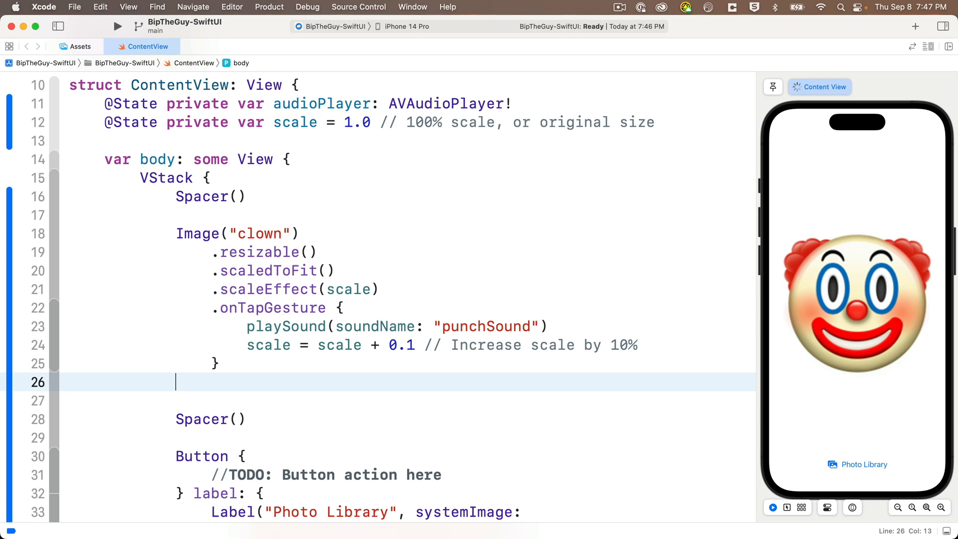
text(.anima)
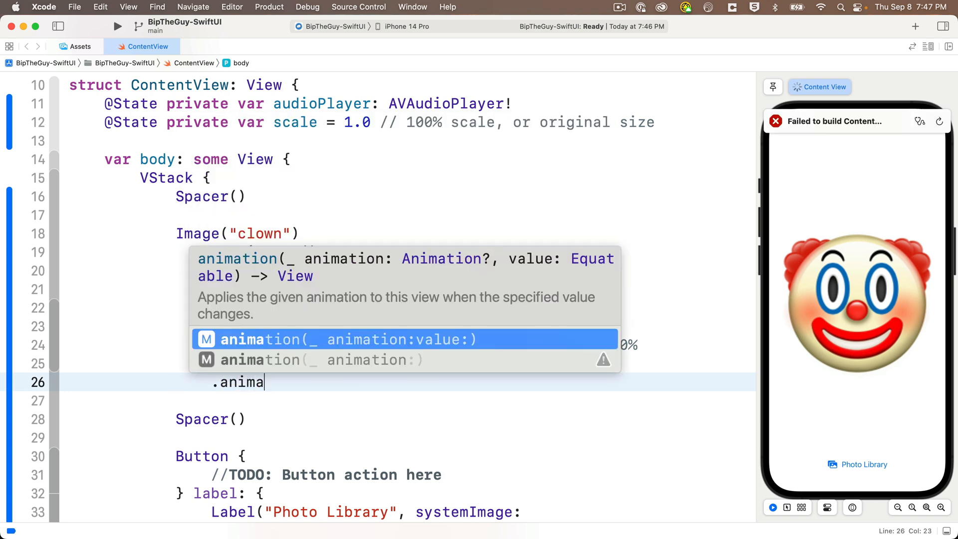
click(348, 339)
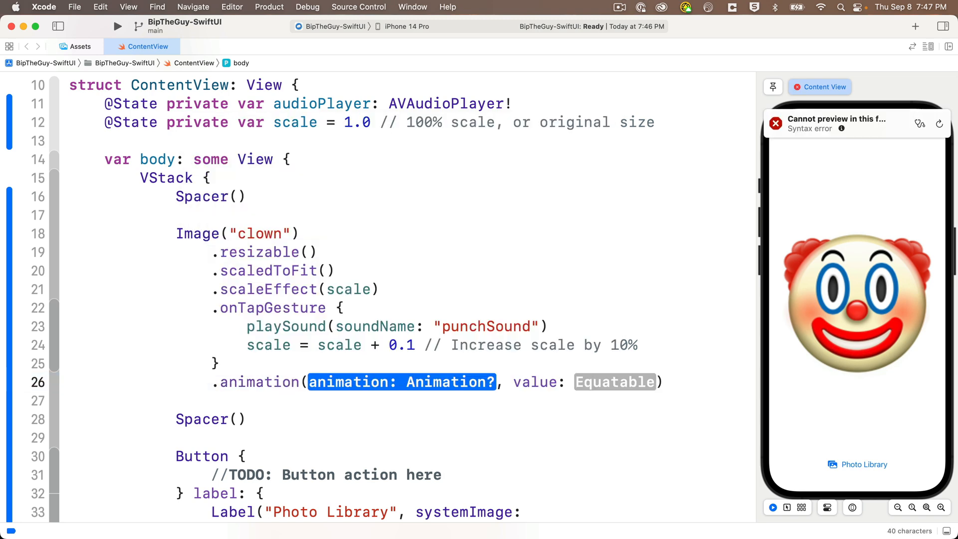
text(.defaul)
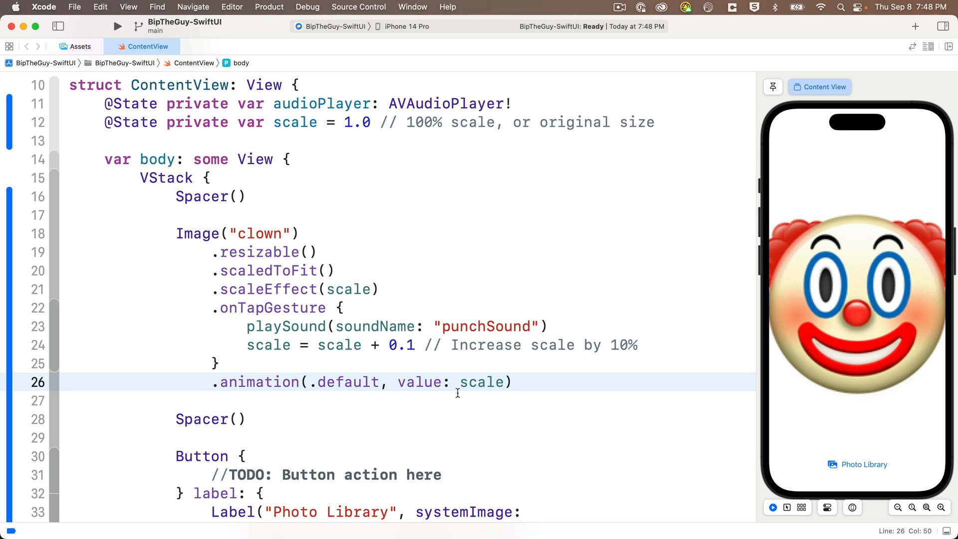
mouse_move(344, 382)
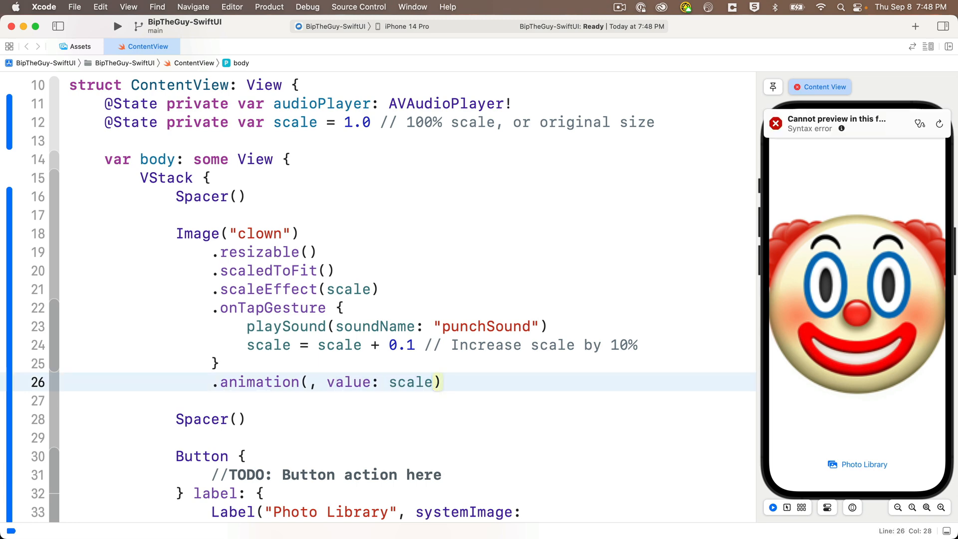
Step: Change the animation to .spring() and tap the clown to test it
text(.spring()
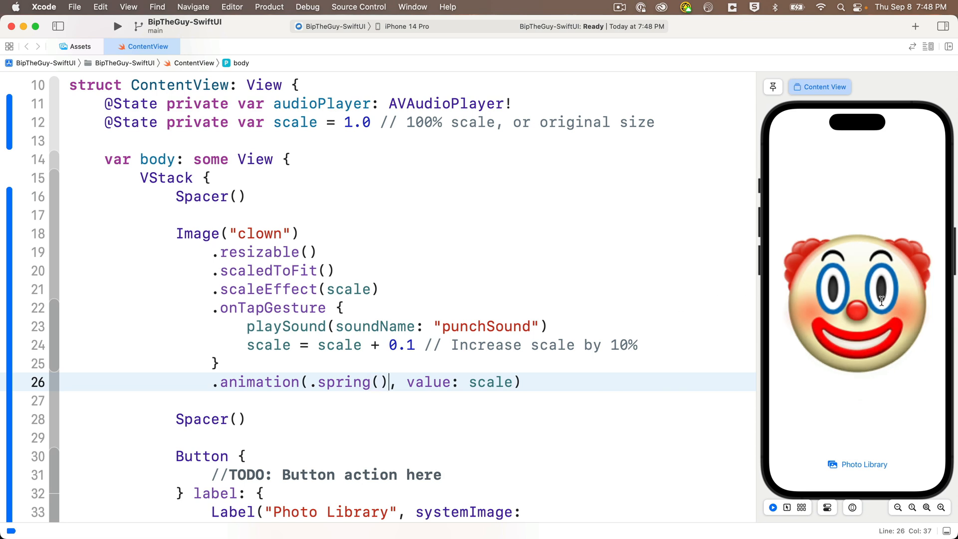
click(857, 299)
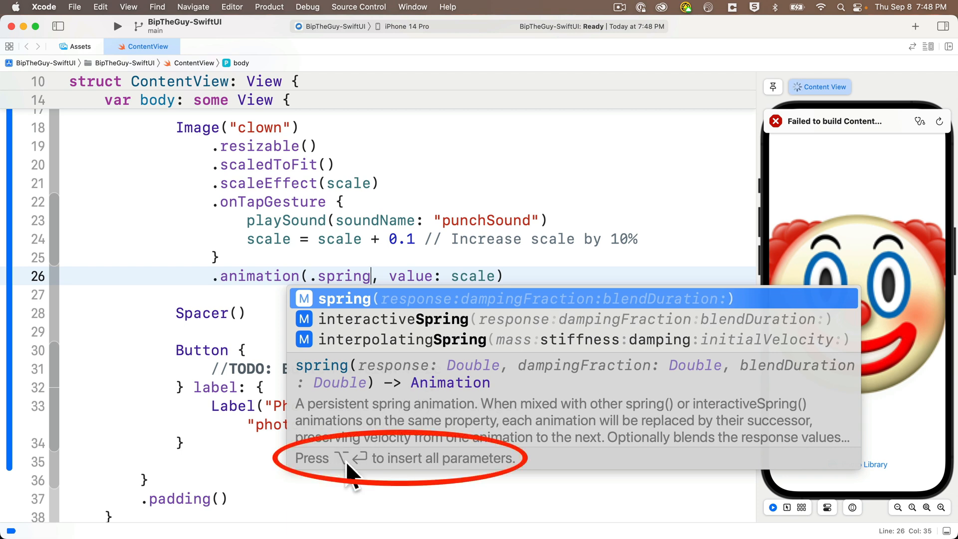
mouse_move(385, 461)
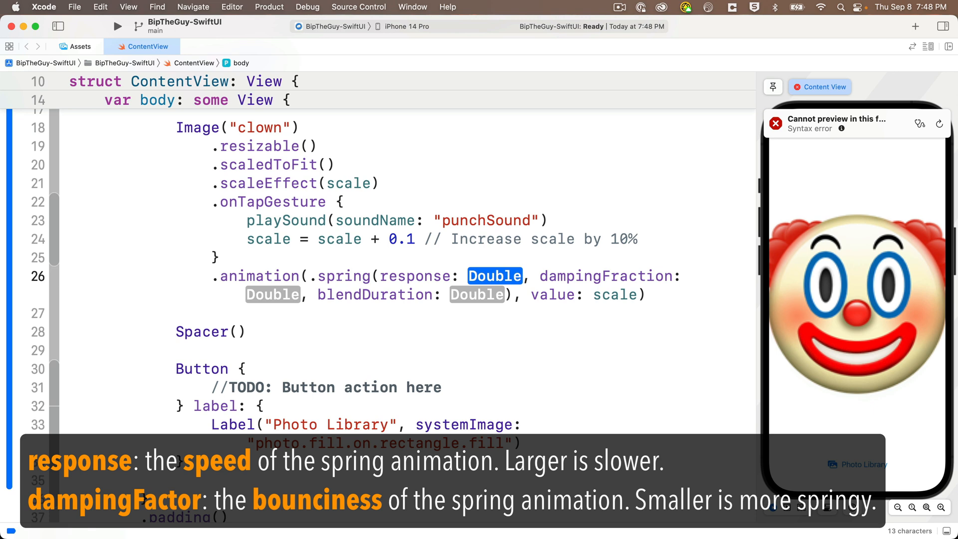
Step: Set spring response and dampingFraction to 0.3 each, removing blendDuration
text(0.3)
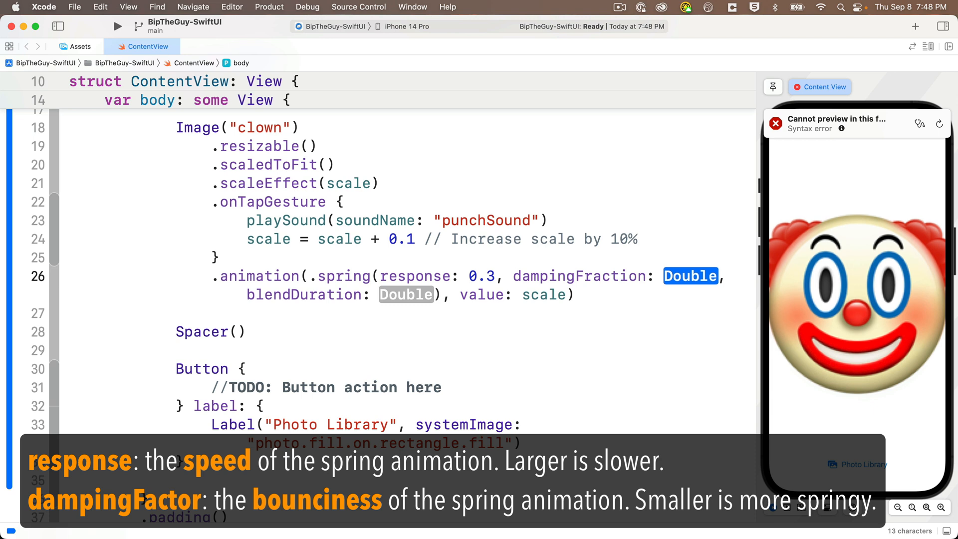
text(0.3)
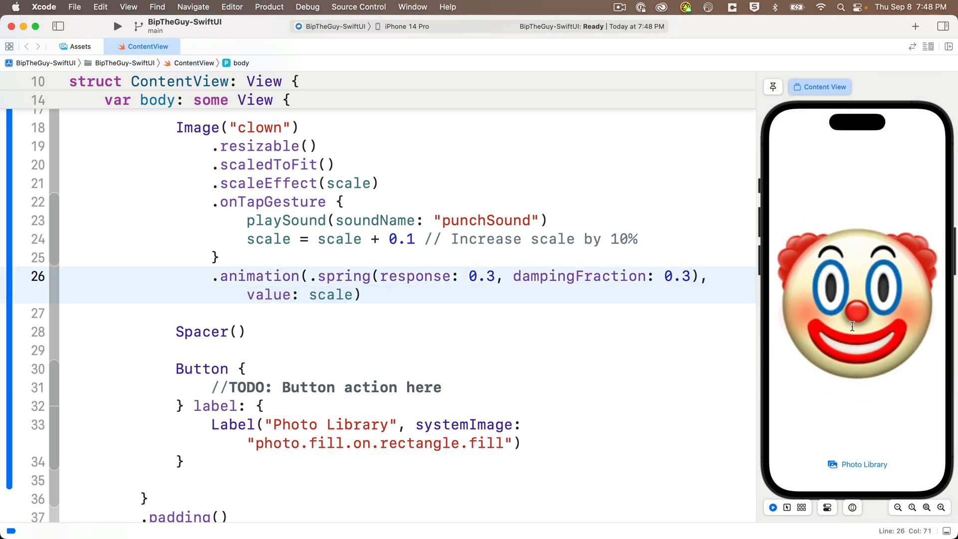
Step: Tap the clown repeatedly to test the spring while editing the damping value
click(856, 300)
text(1)
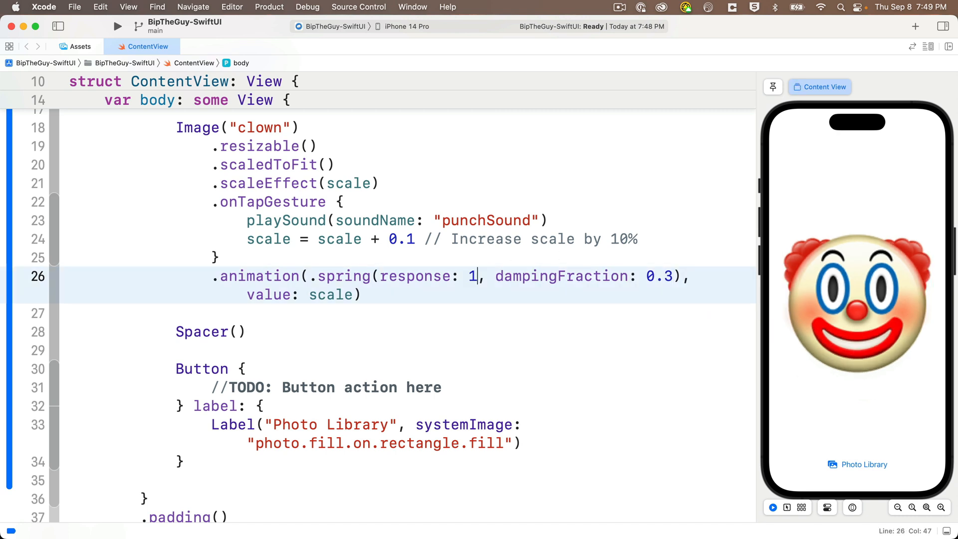
text(.0)
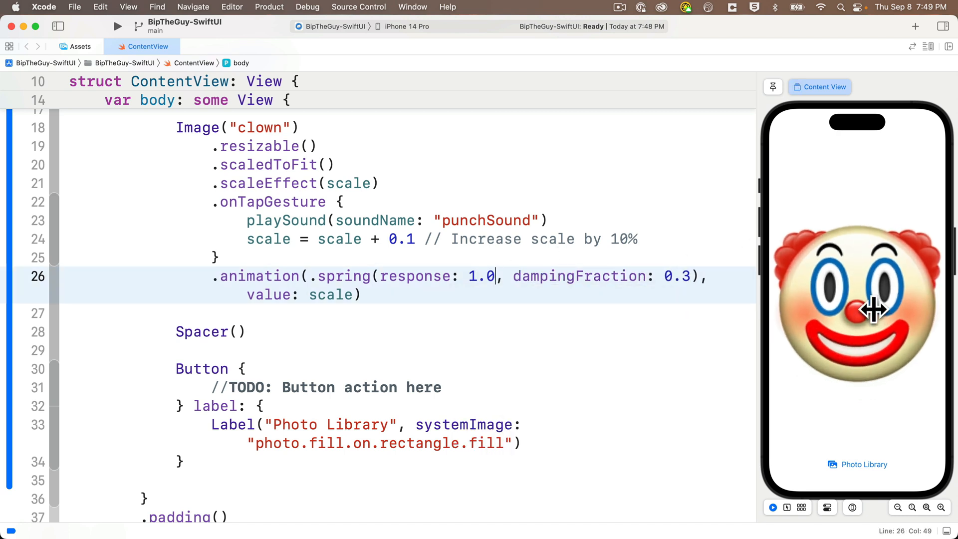
click(857, 299)
text(05)
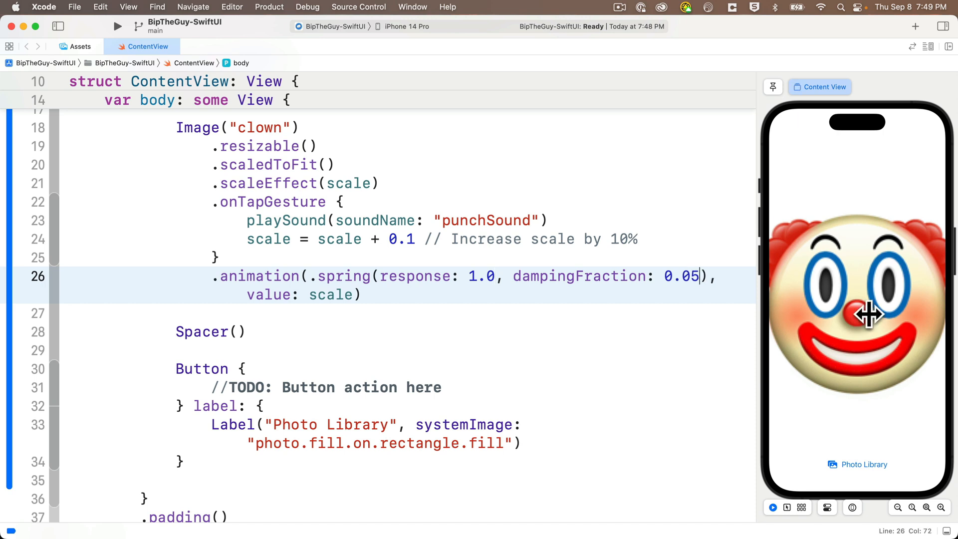
click(855, 305)
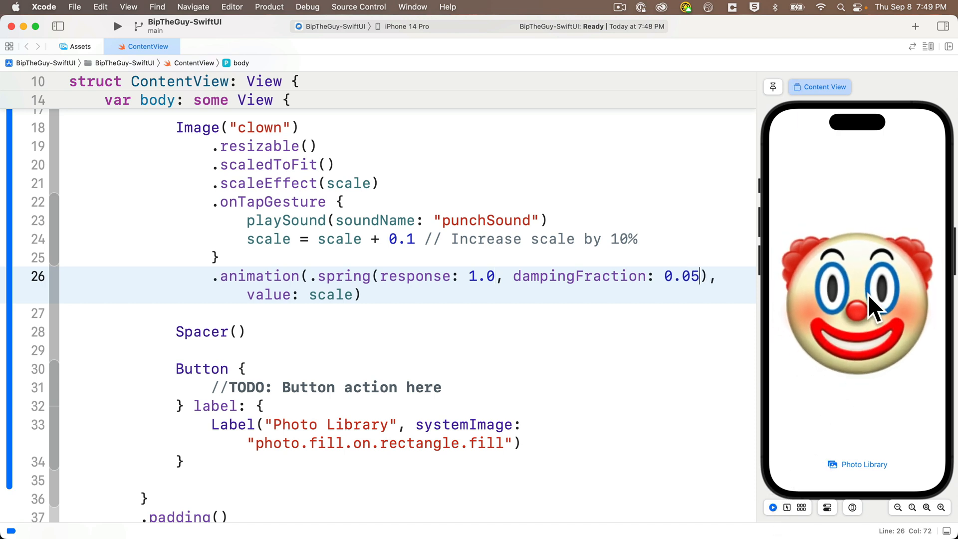
click(856, 299)
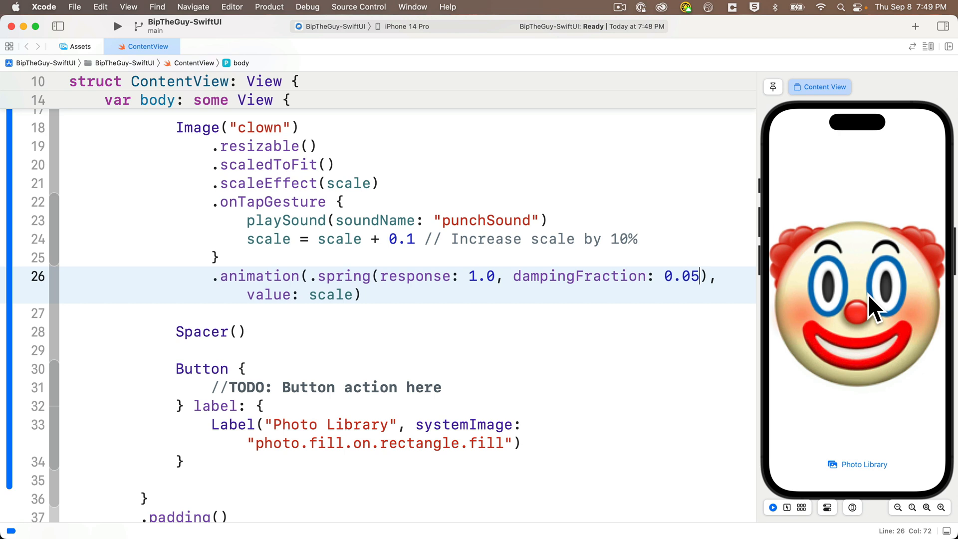
click(856, 299)
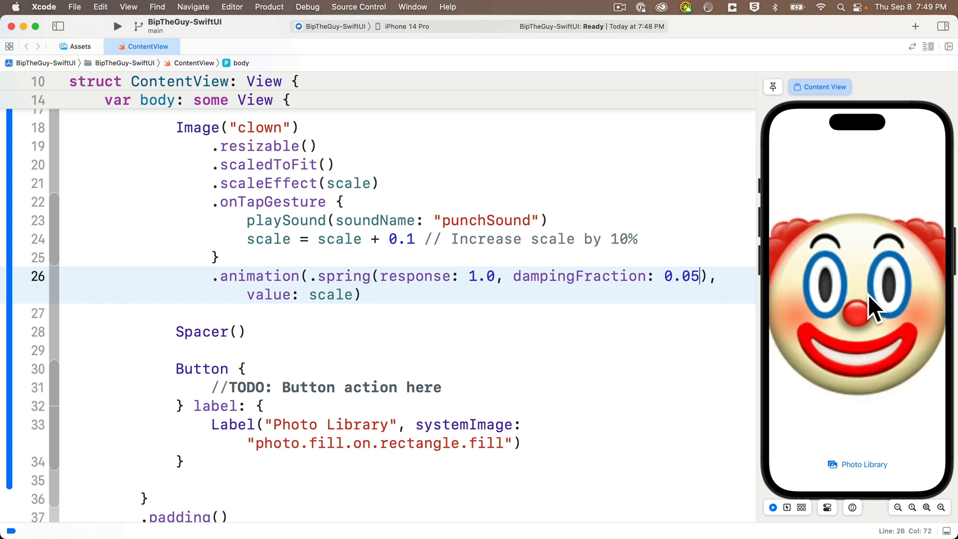
Step: Replace the 0.05 dampingFraction with 0.3
double_click(681, 275)
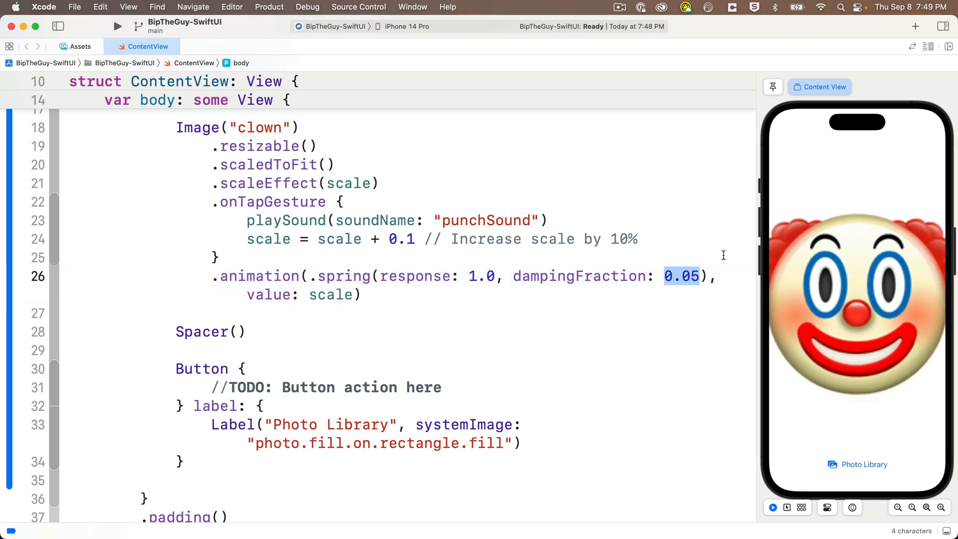
text(0.3)
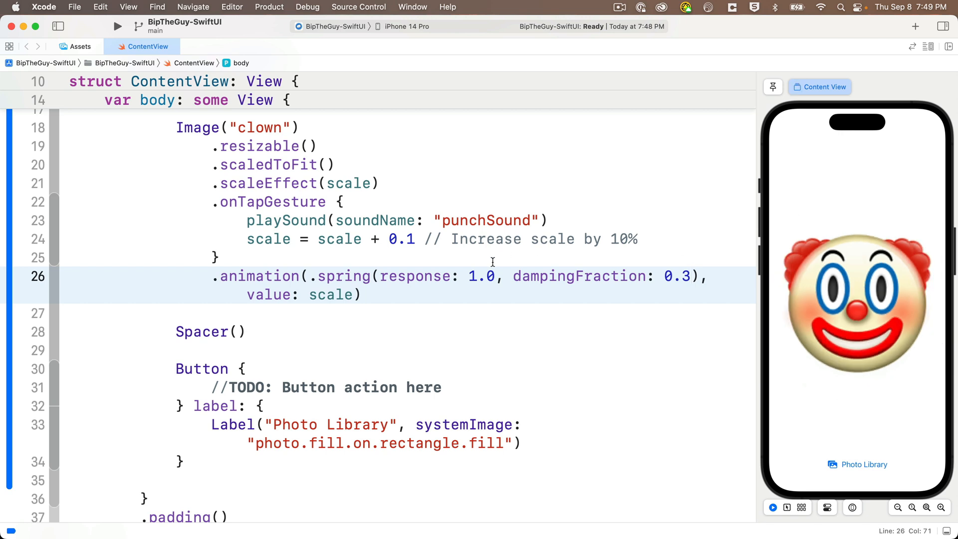
text(0.3)
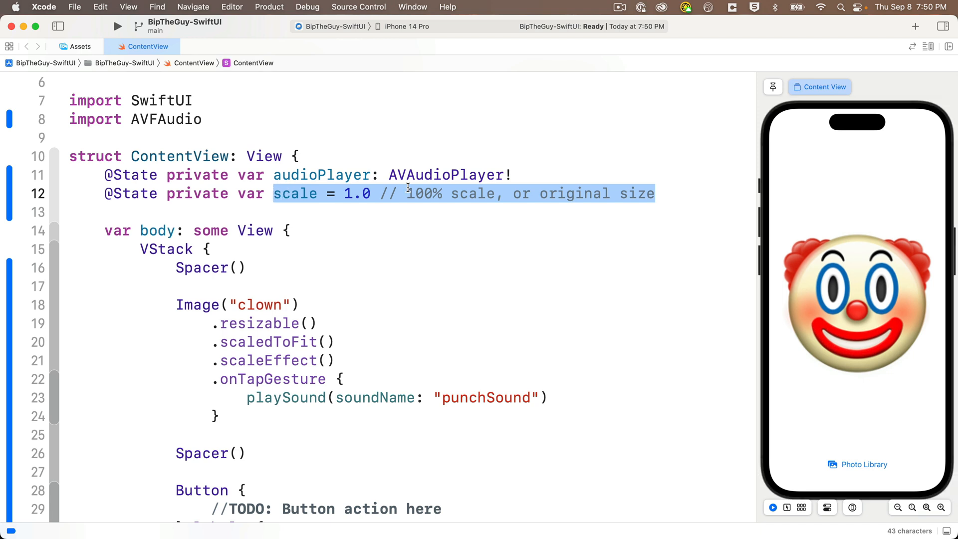
Step: Change the scale state variable to 'animateImage = true'
text(animateImage = tr)
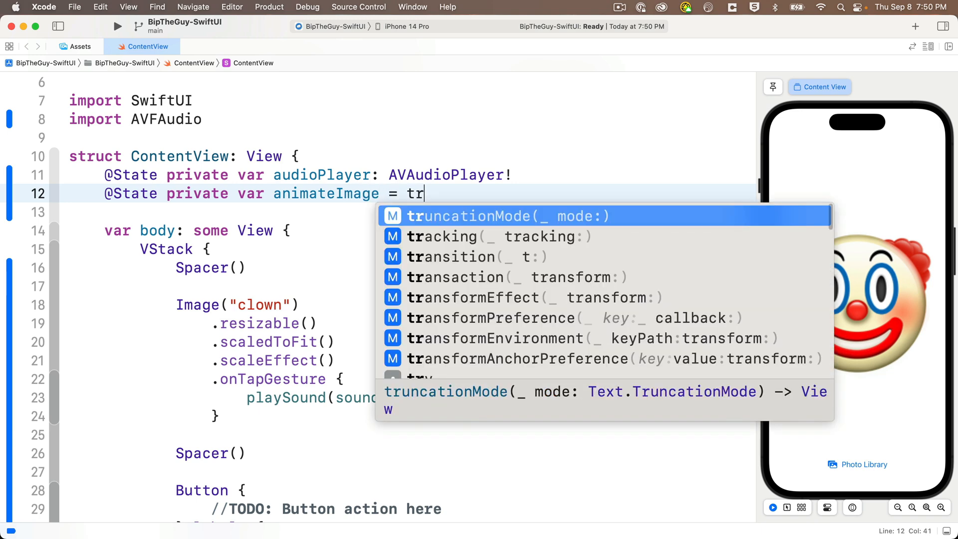
text(ue)
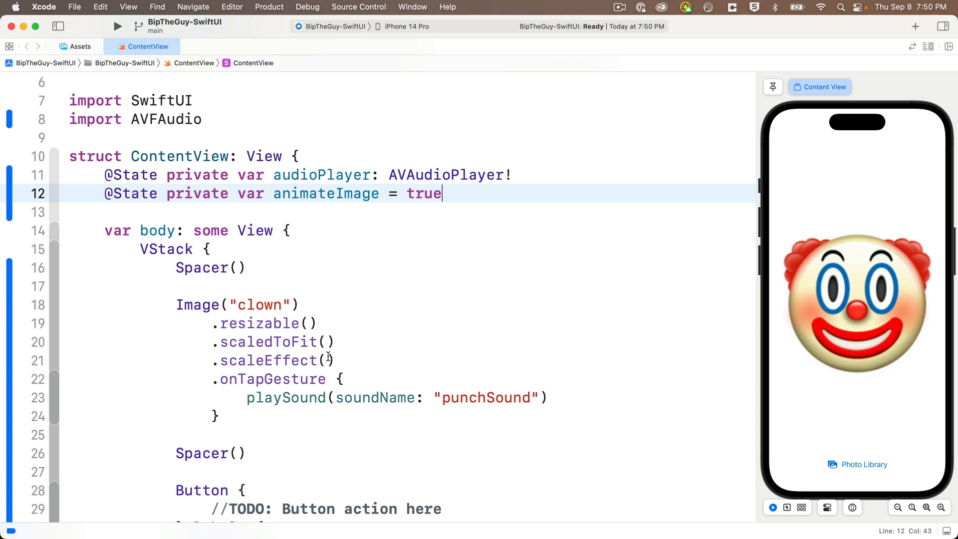
Step: Set scaleEffect to 'animateImage ? 1.0 : 0.9' and add 'animateImage = false' with a shrink comment on tap
click(330, 360)
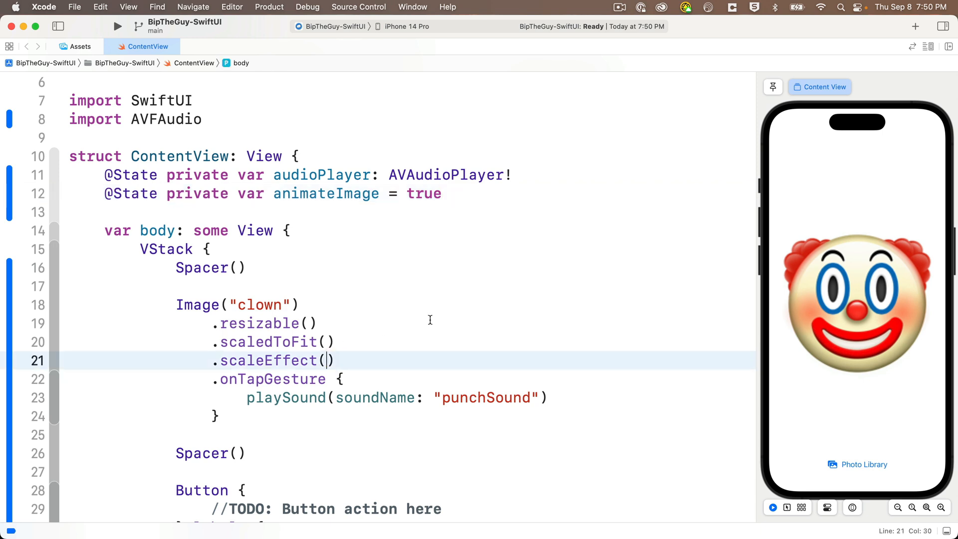
text(animateImage ?)
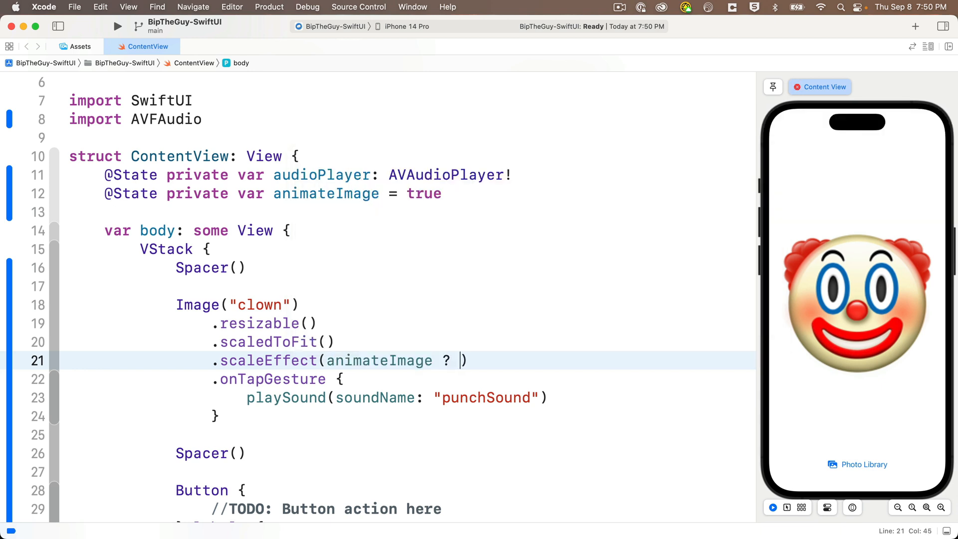
text(1.0)
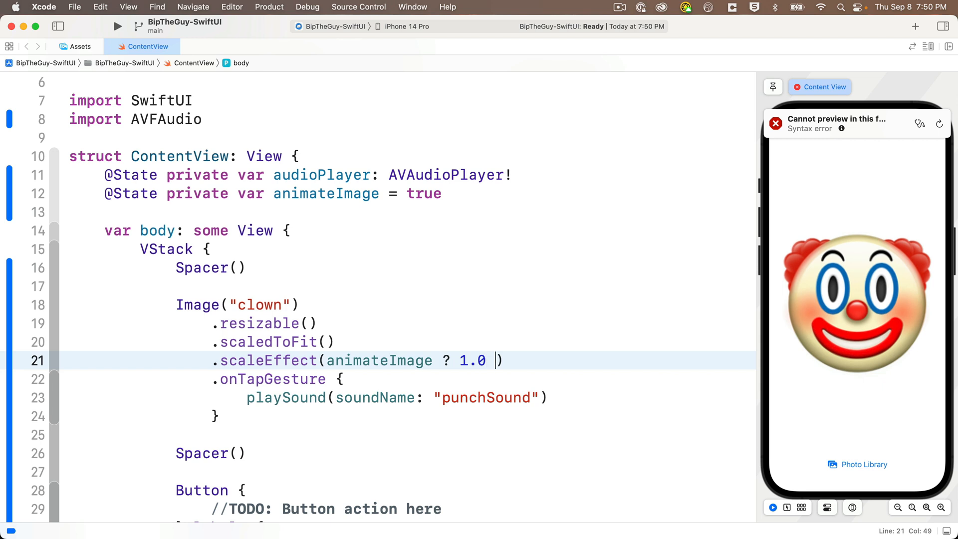
text(:)
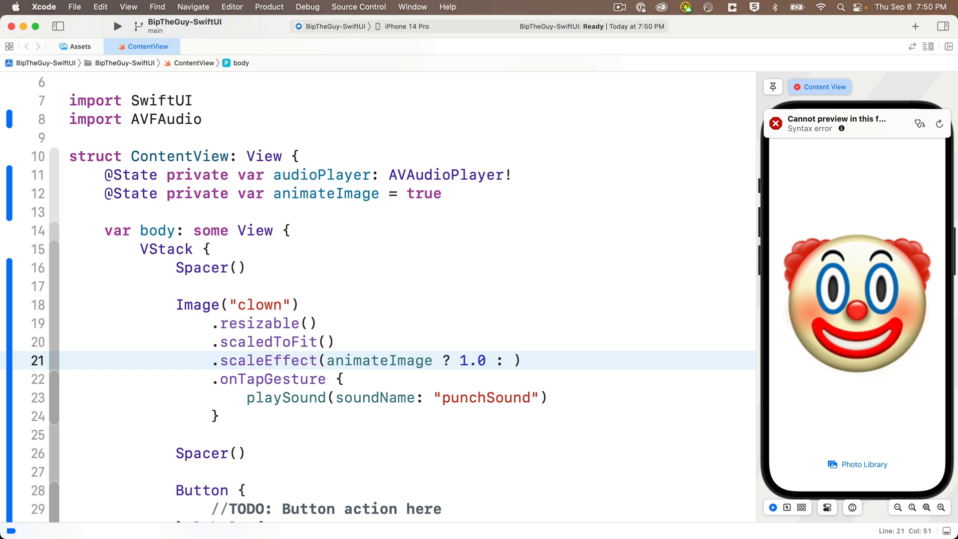
text(0.9)
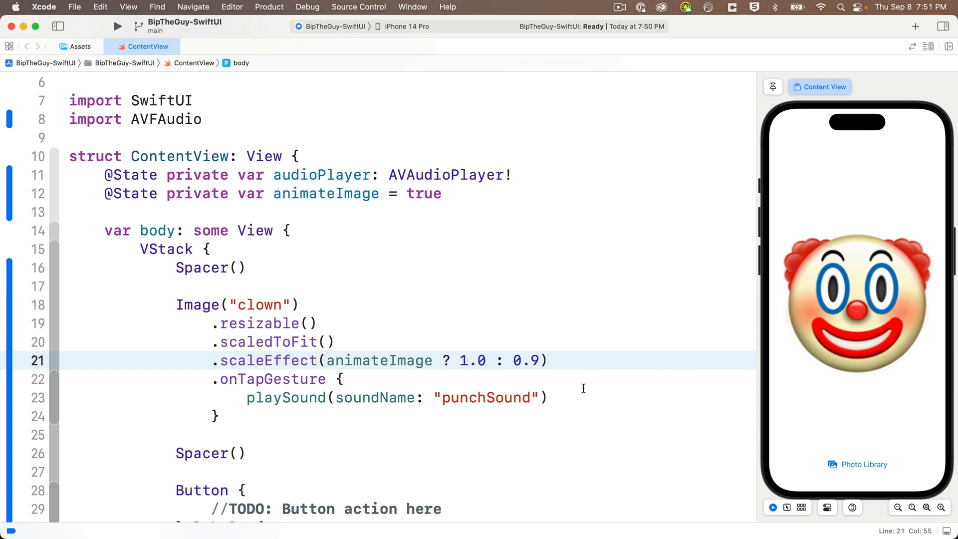
text(animateImage = false // will immediately shrink using .scaleE)
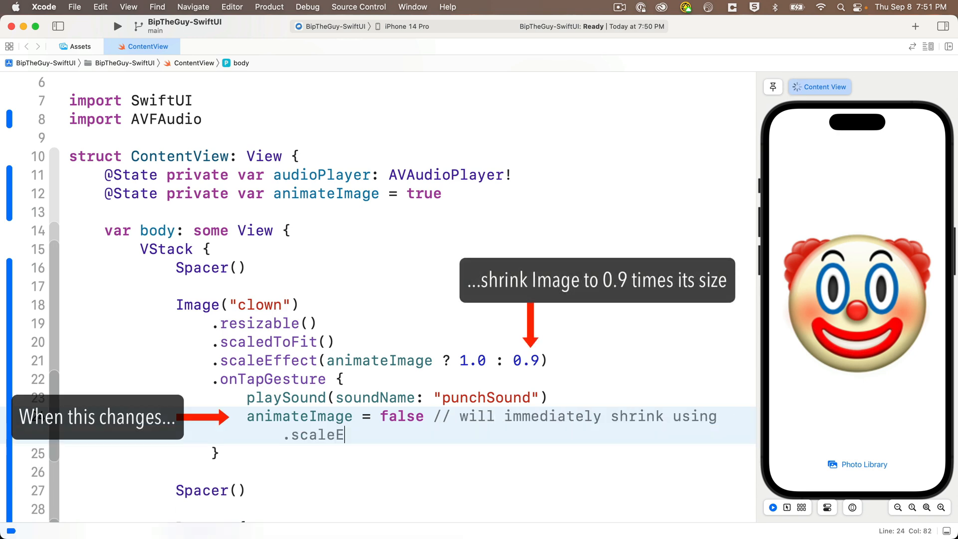
text(ffect to 90% of size)
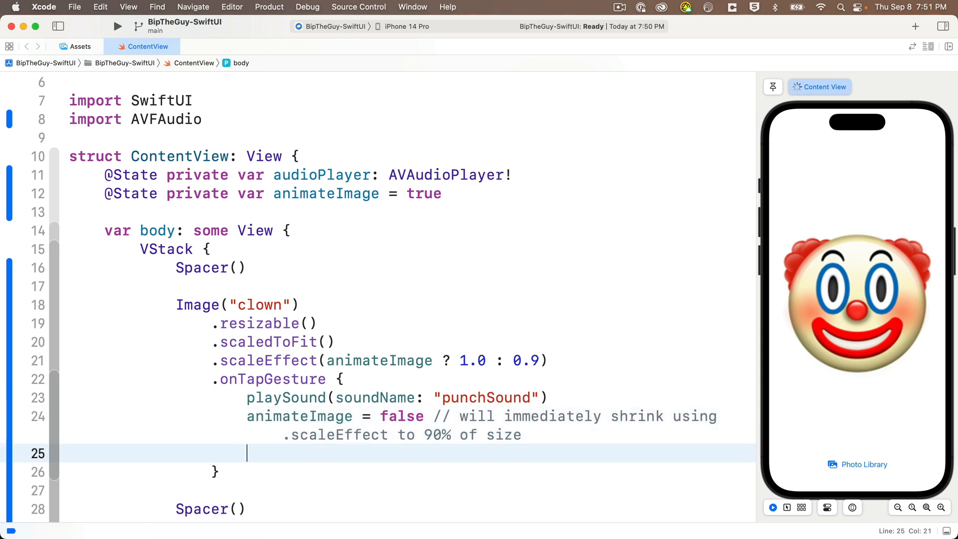
Step: Add a withAnimation block setting 'animateImage = true' below the shrink comment
text(withAnimation {)
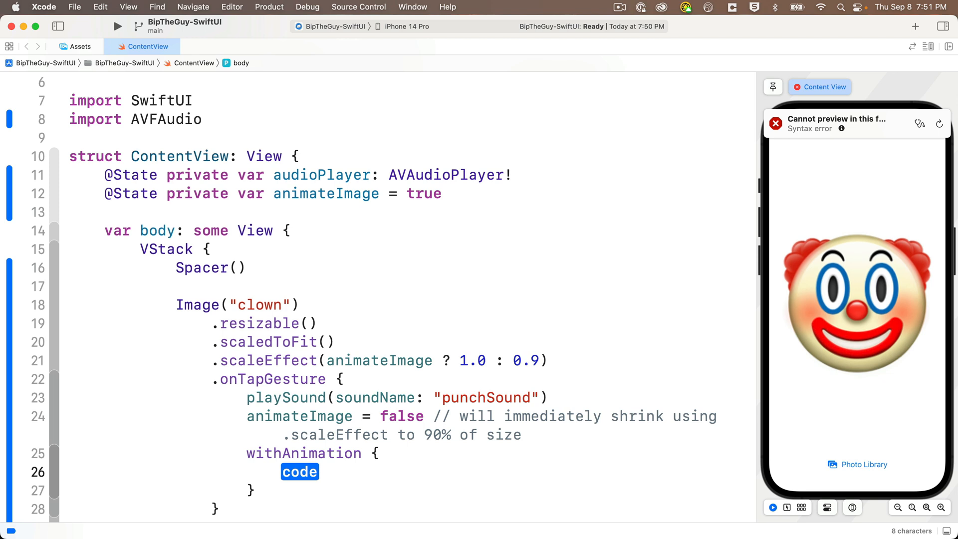
text(animateImage = true)
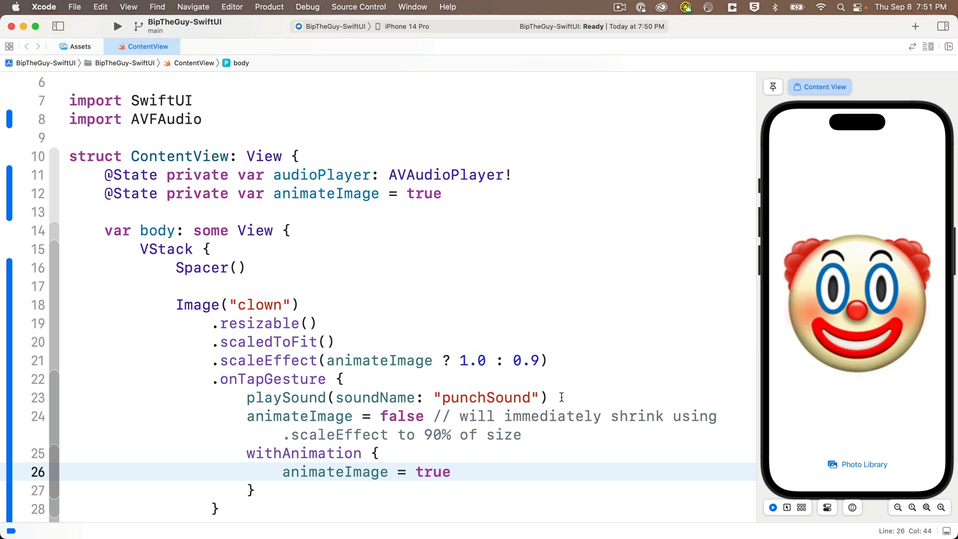
mouse_move(543, 405)
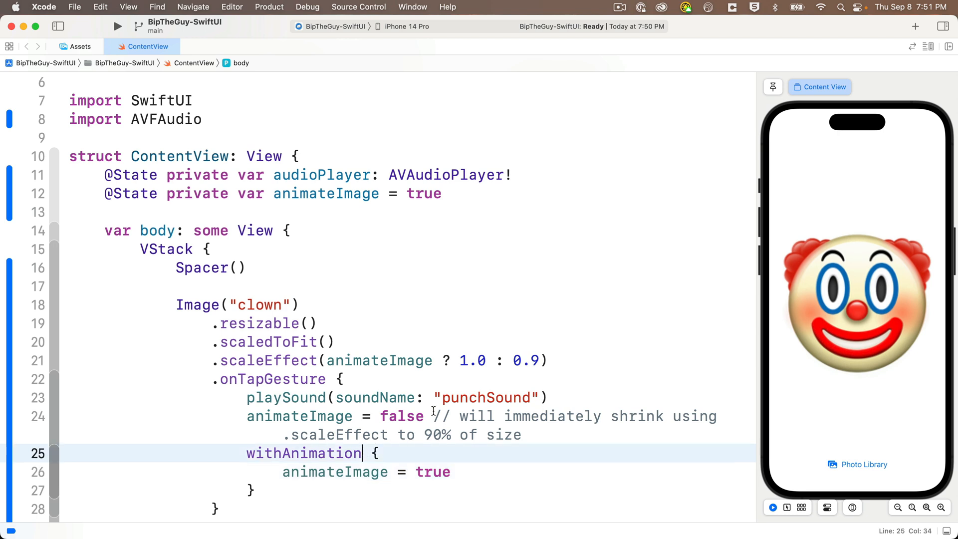
Step: Pass withAnimation a .spring with response 0.3 and dampingFraction 0.3
text(())
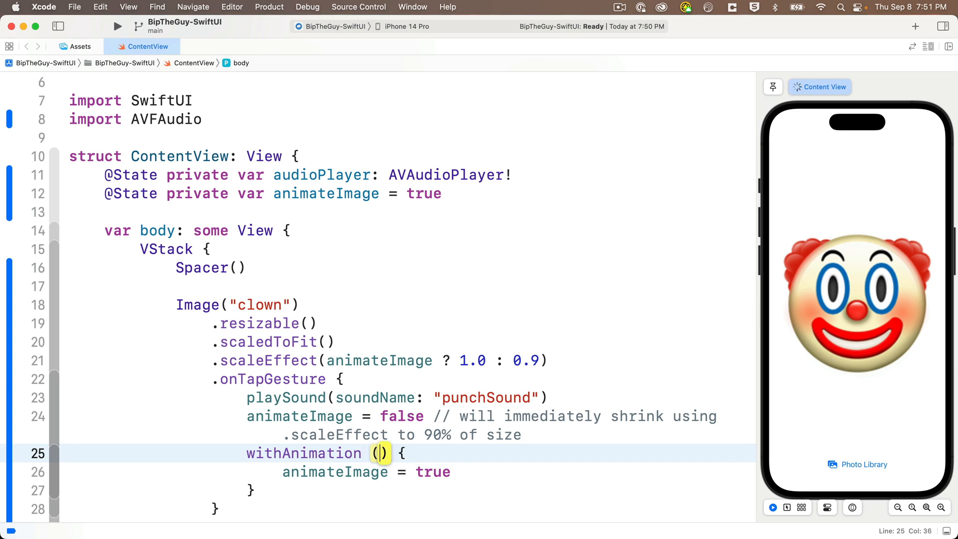
text(spr)
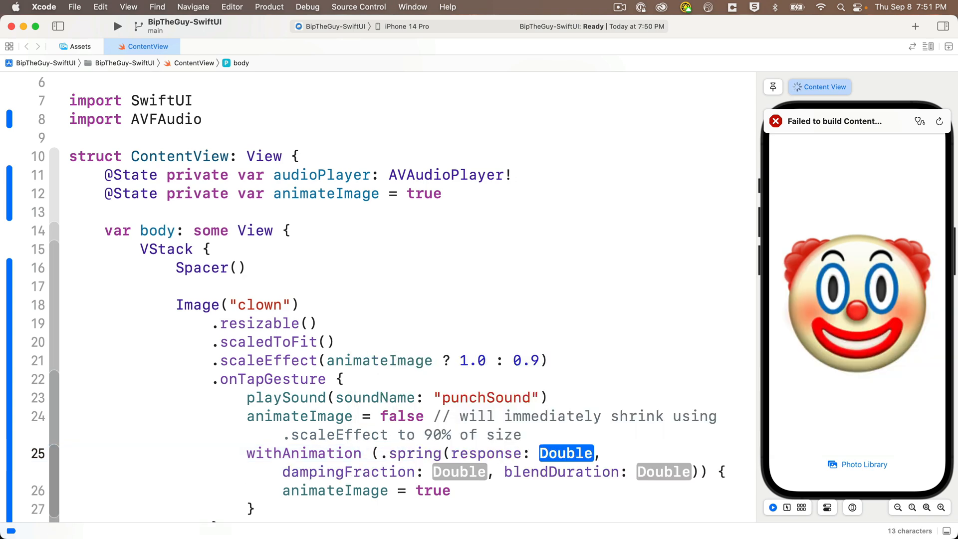
text(0.3)
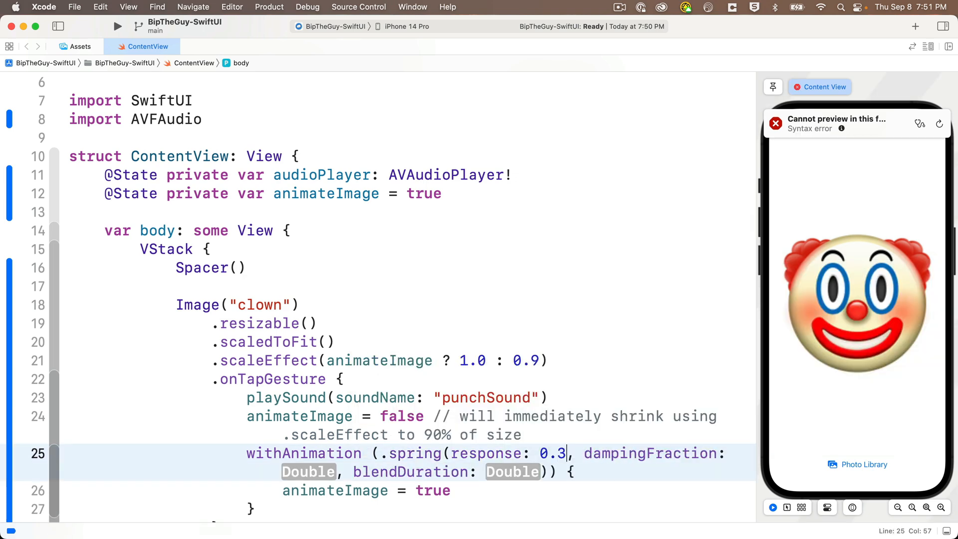
text(0.3)
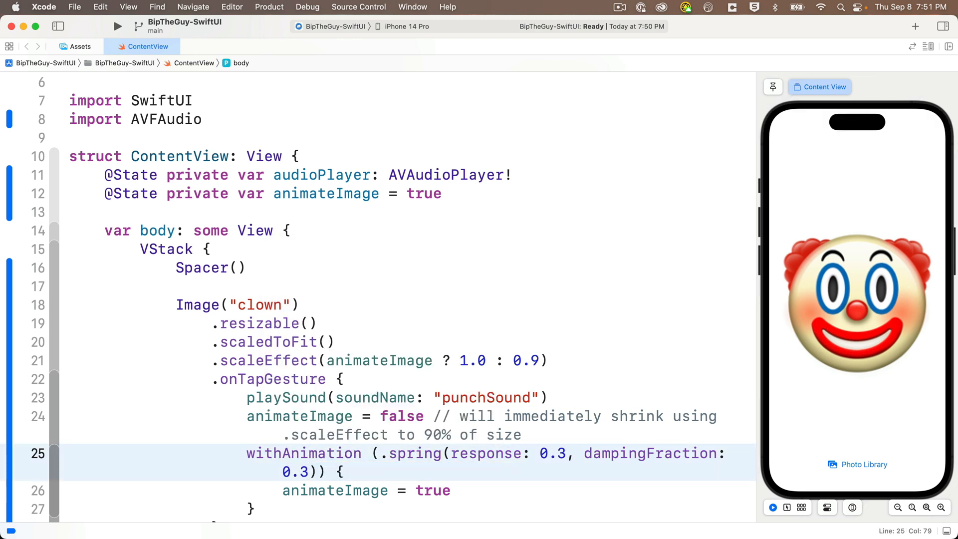
Step: Start a comment on line 26: 'will go from 90% size to 100% size bu…'
click(451, 490)
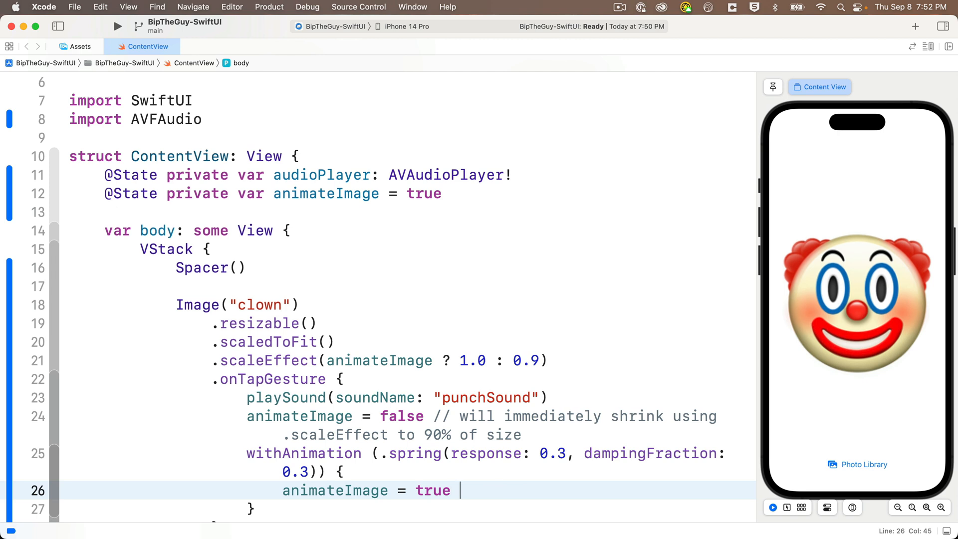
text(// will go from 90)
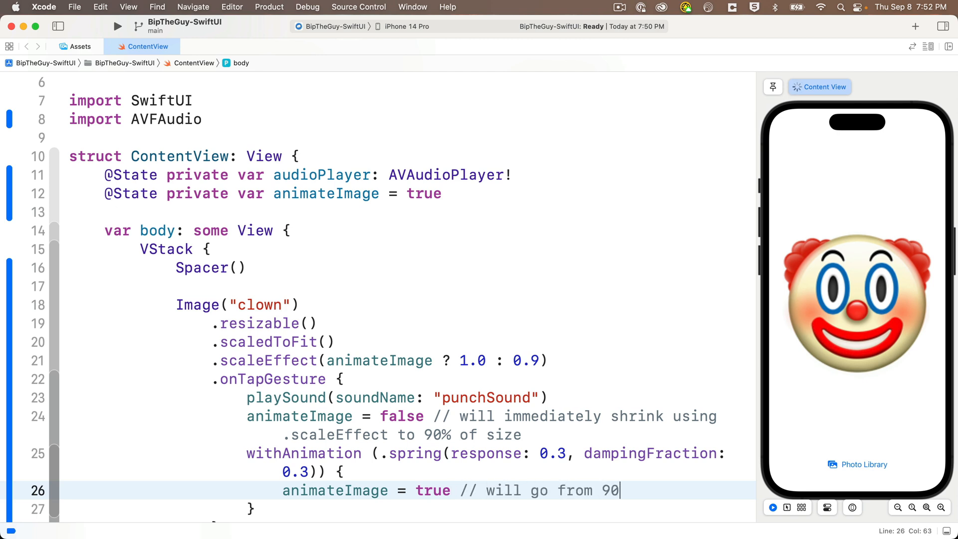
text(% size to 100% size but using the .spring animation)
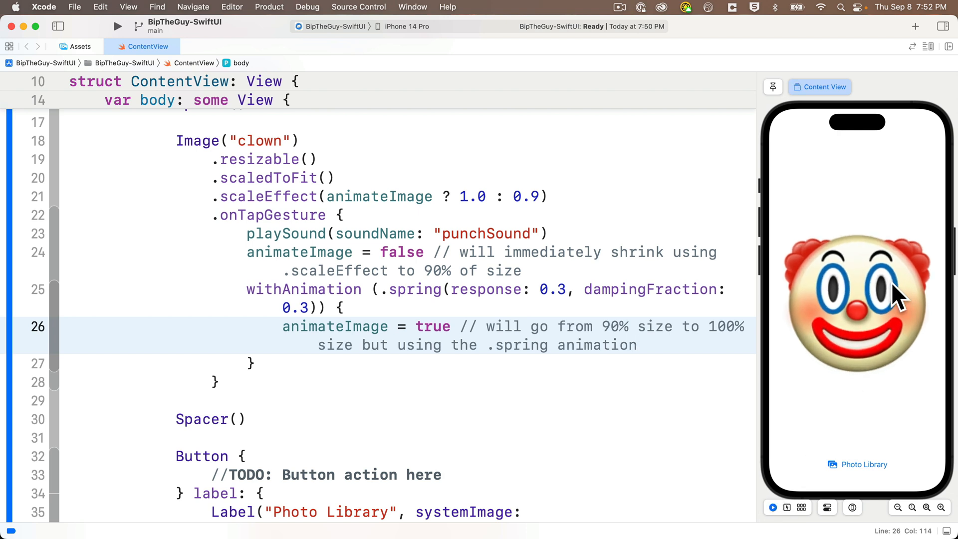
Step: Tap the clown image in the live preview to test the new spring bounce
click(856, 299)
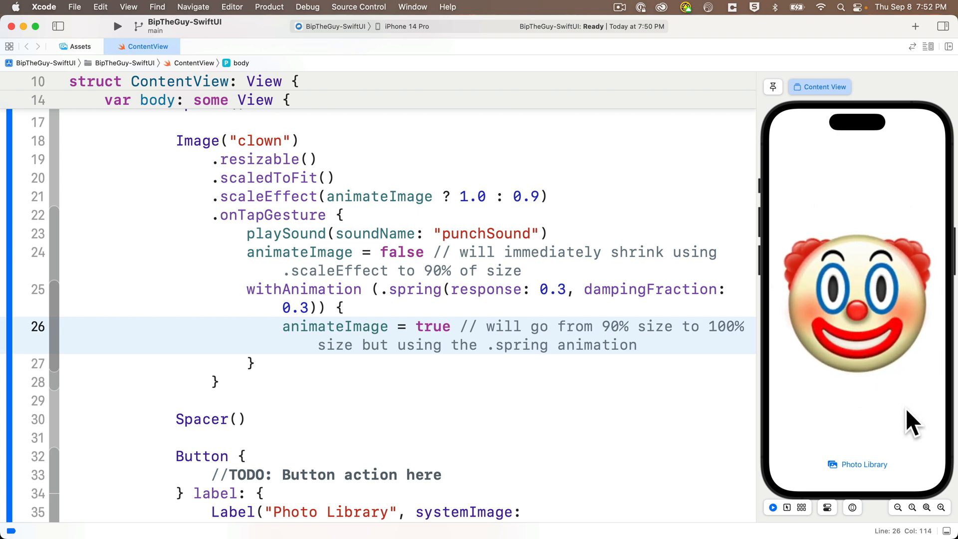
mouse_move(926, 452)
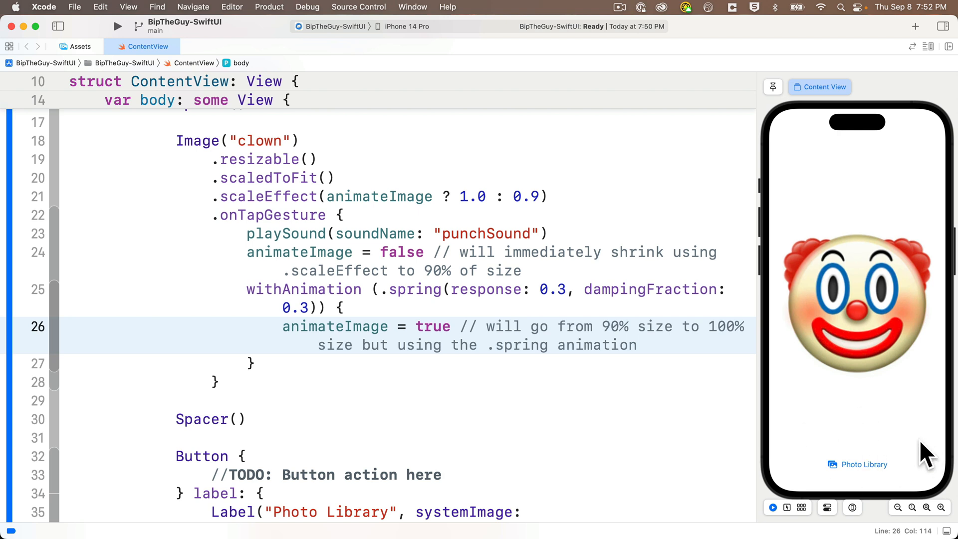